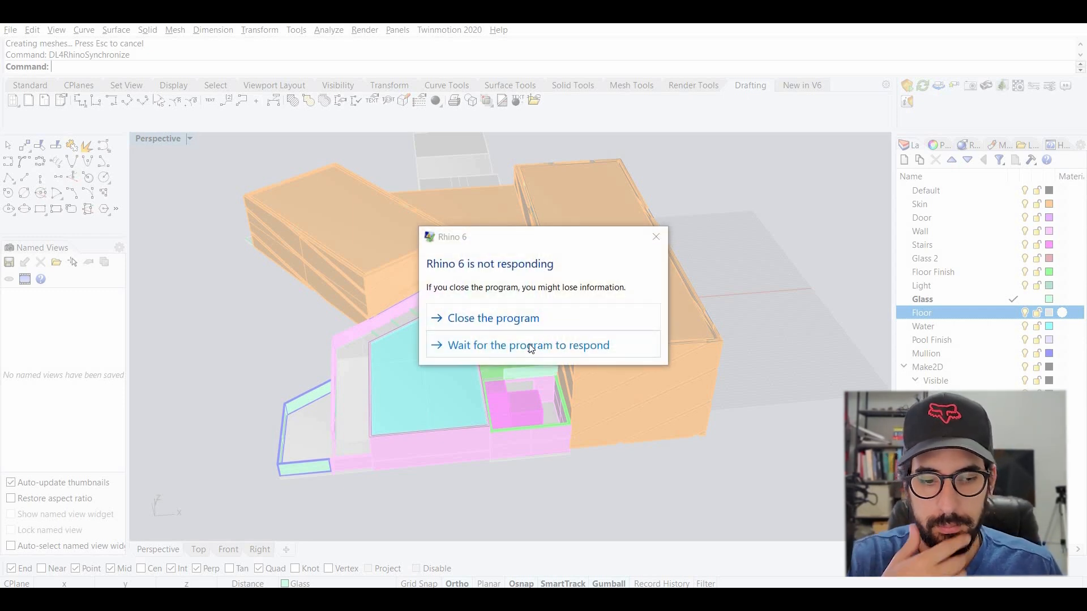
- Keep waiting for frozen Rhino to recover until the house file loads
left_click(529, 346)
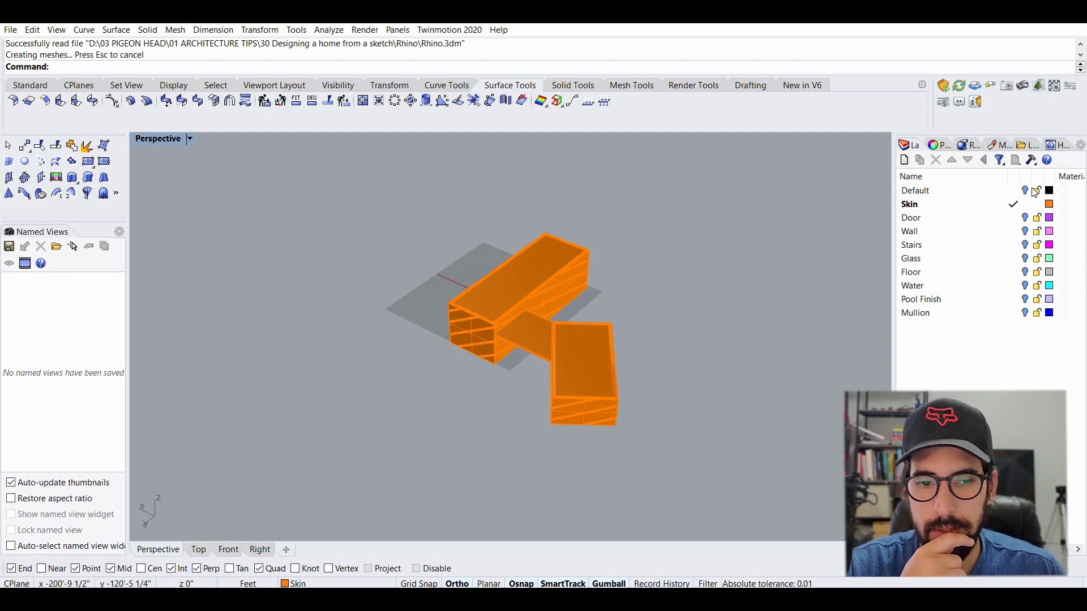
left_click(915, 190)
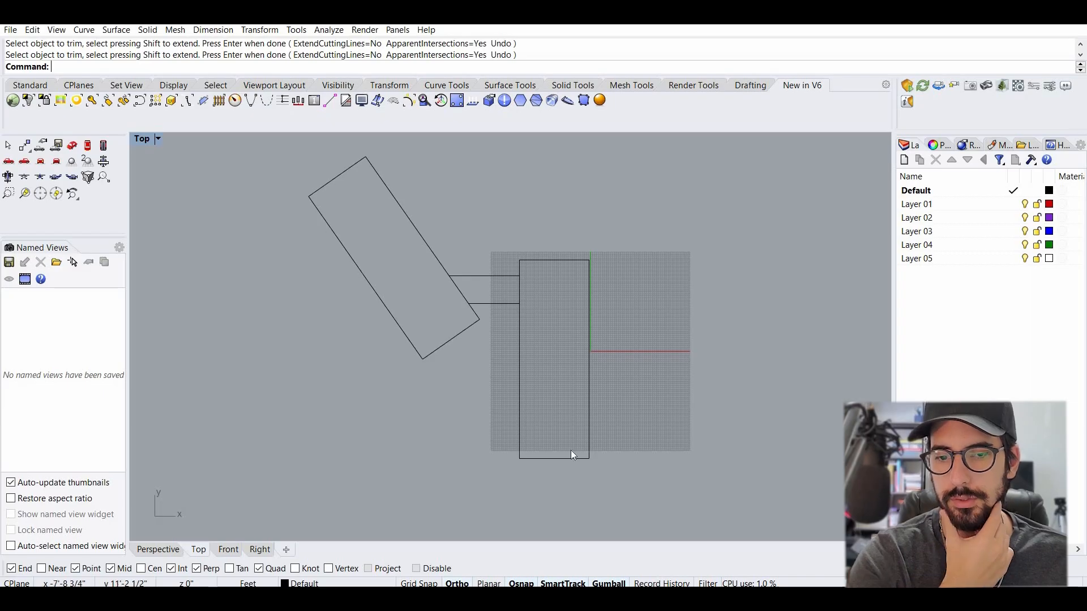
mouse_move(650, 397)
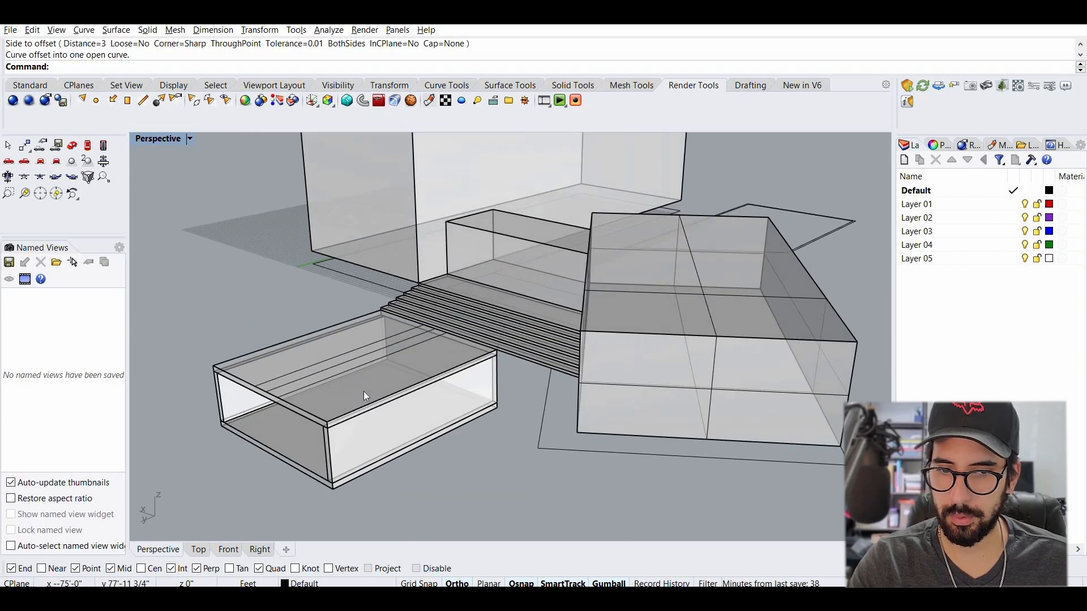
- Extrude the offset outlines into solid walls and orbit to check the whole massing
left_click(631, 85)
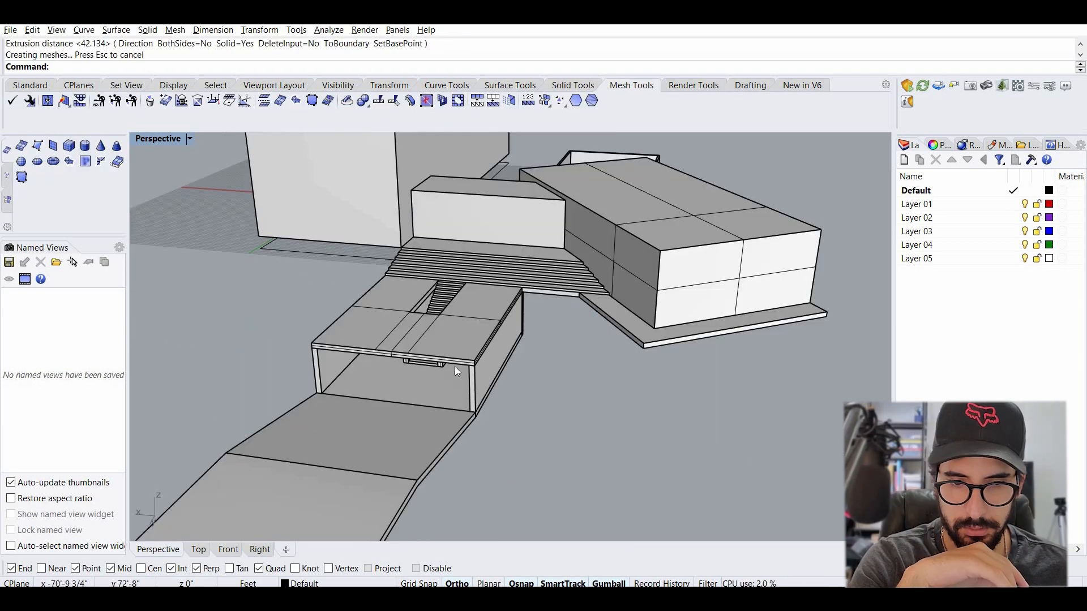
left_click_drag(450, 375, 527, 344)
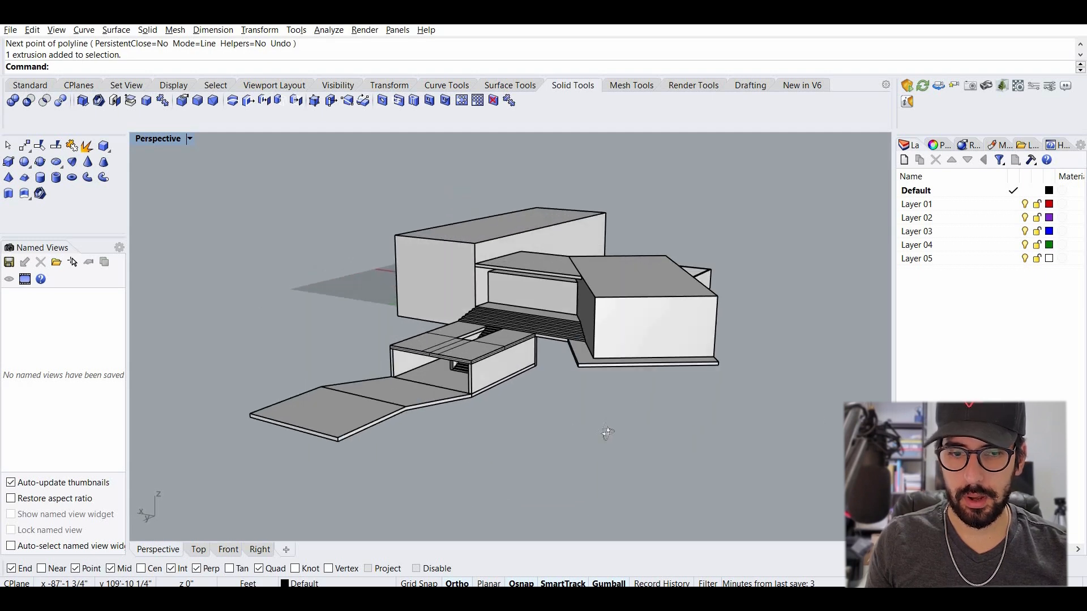
left_click_drag(607, 433, 637, 444)
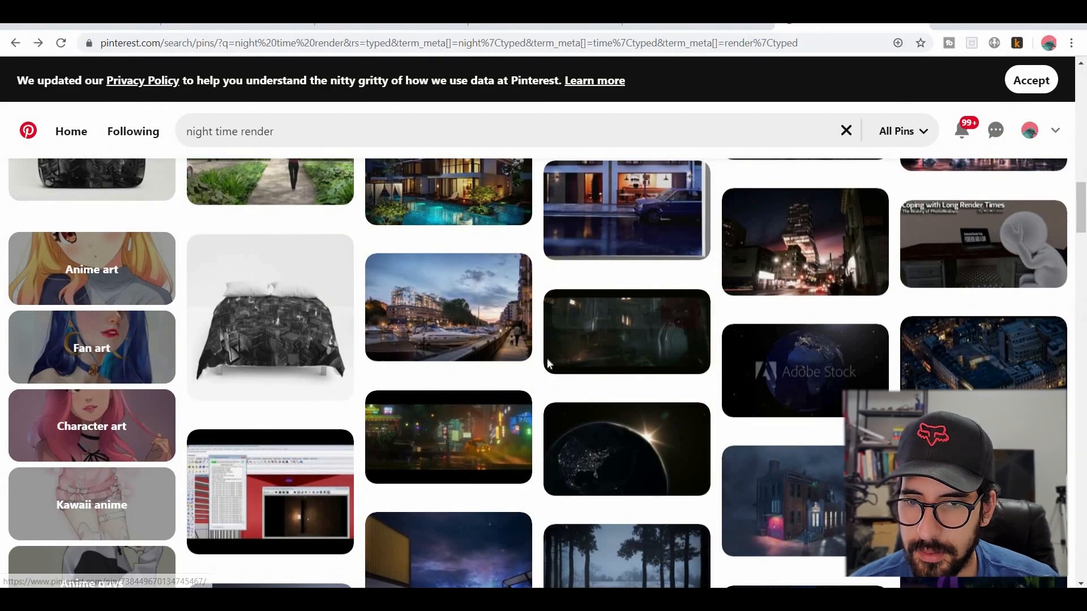
scroll("down", 3)
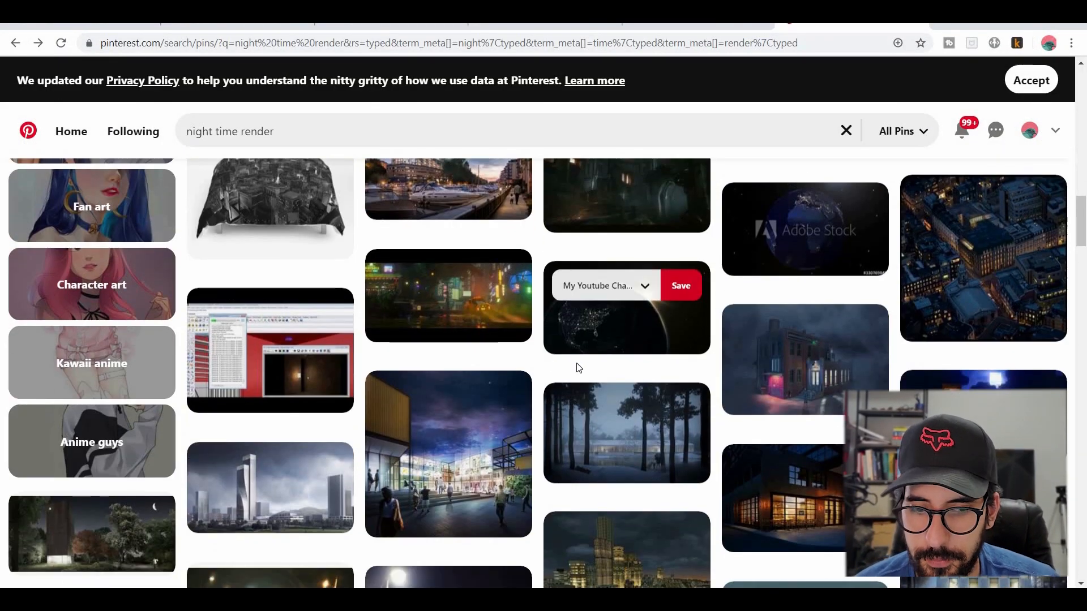
scroll("down", 3)
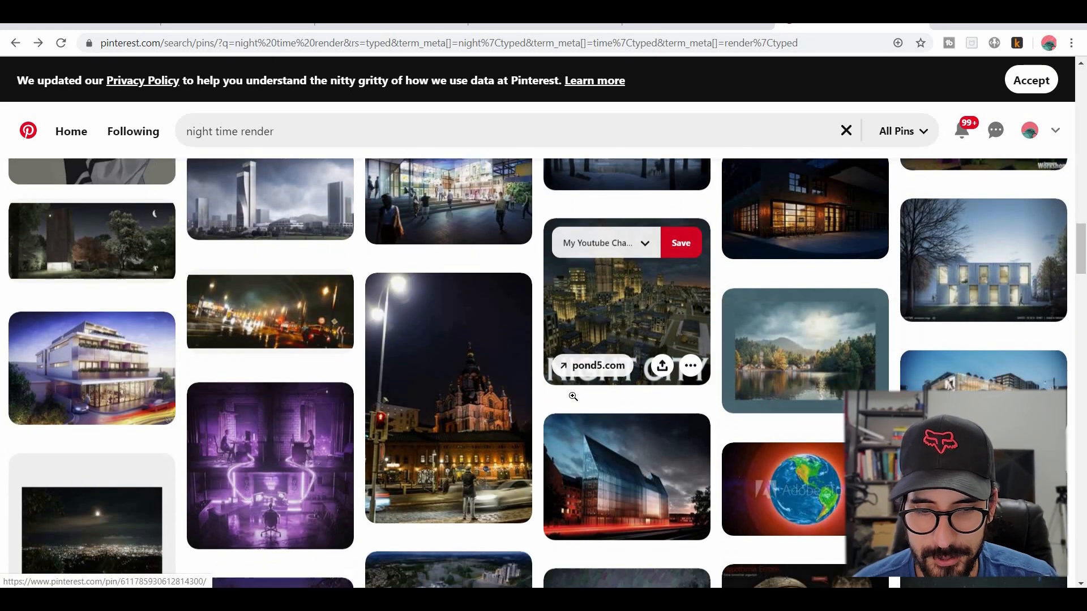
scroll("down", 3)
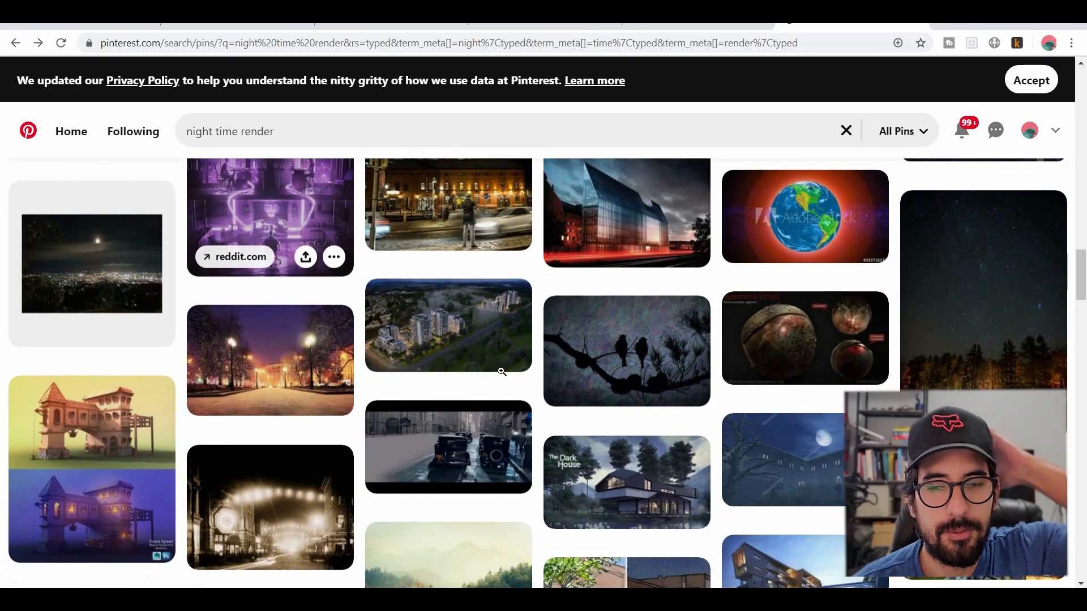
scroll("down", 3)
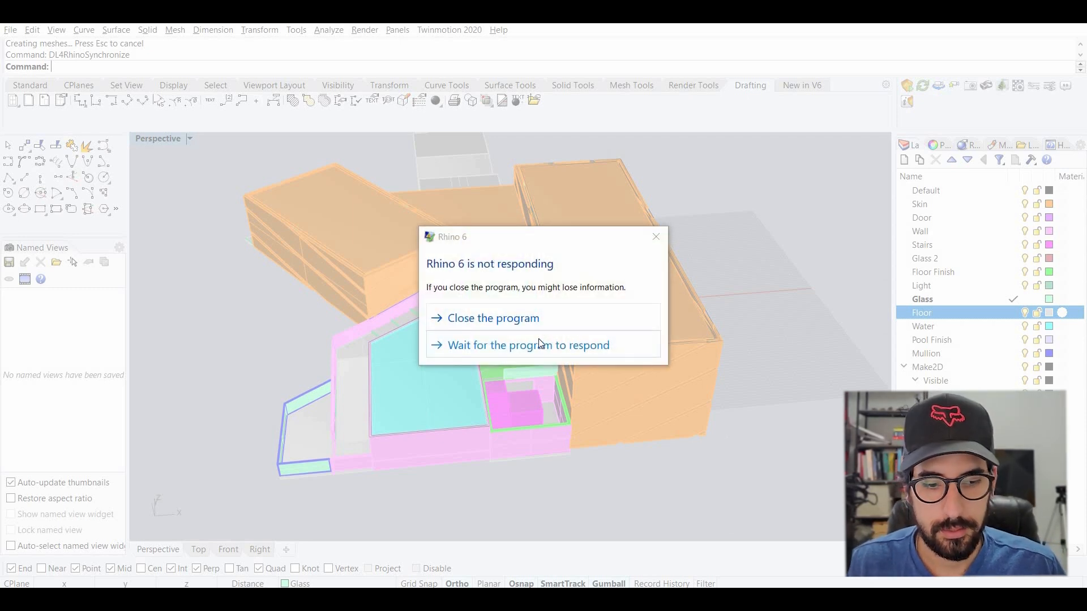
- Wait out the freeze, then turn the Default and remaining house layers back on
left_click(529, 344)
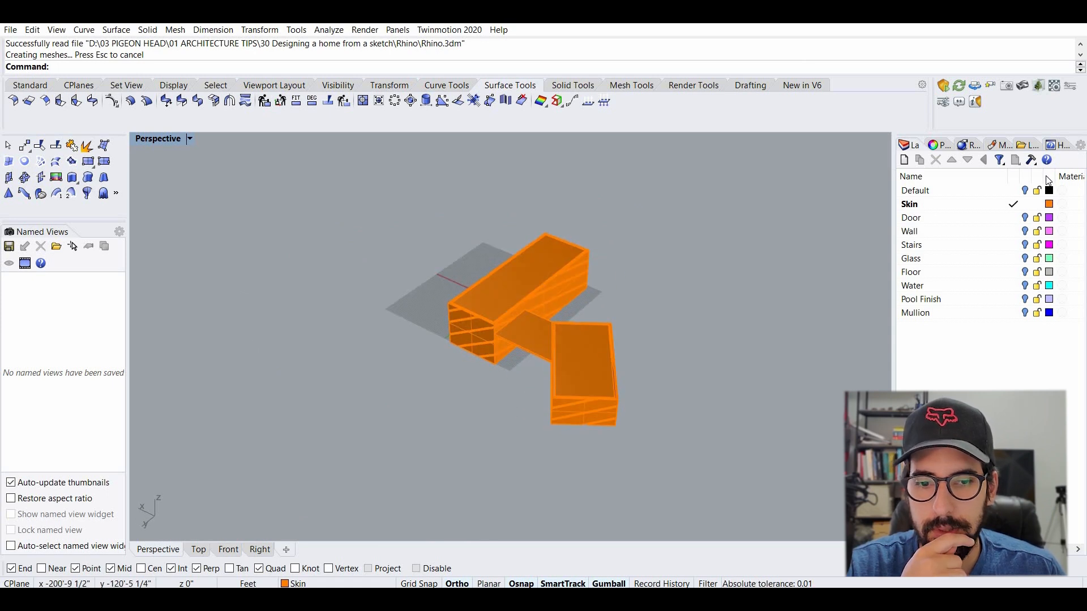
left_click(915, 190)
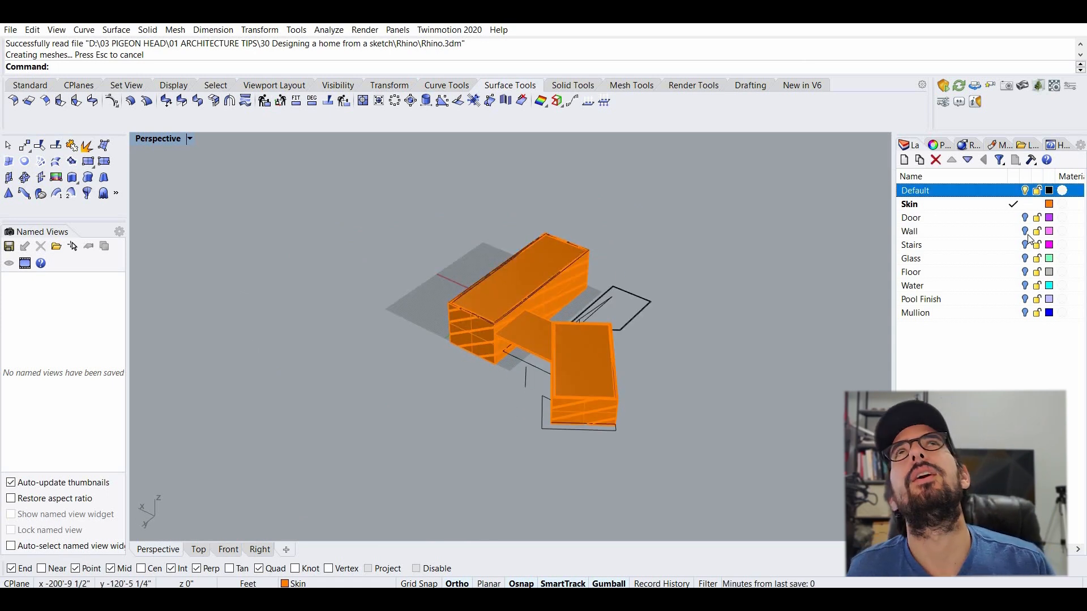
left_click(912, 286)
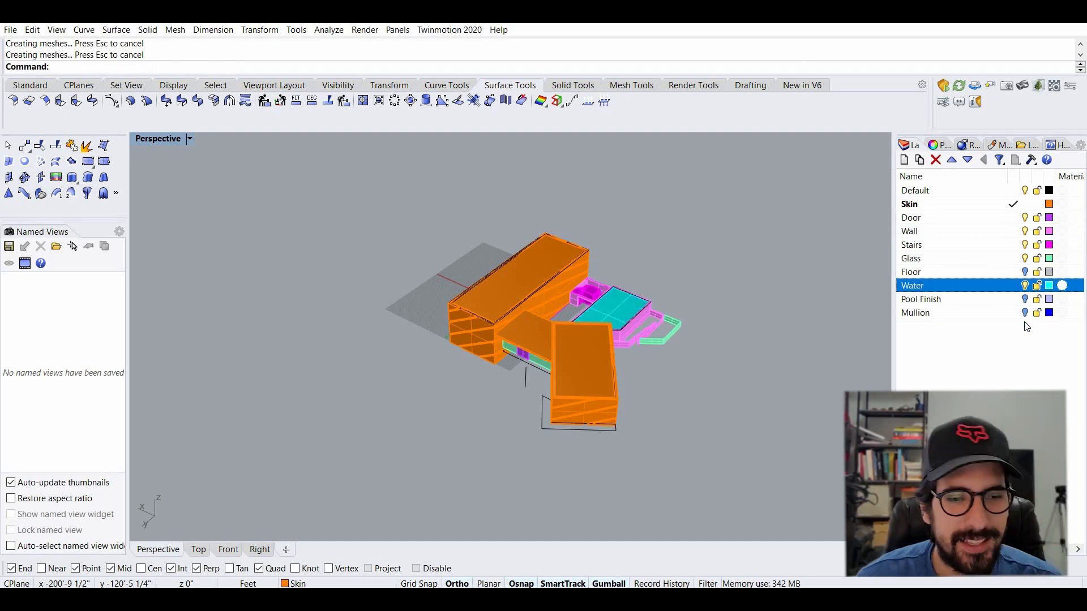
left_click(916, 312)
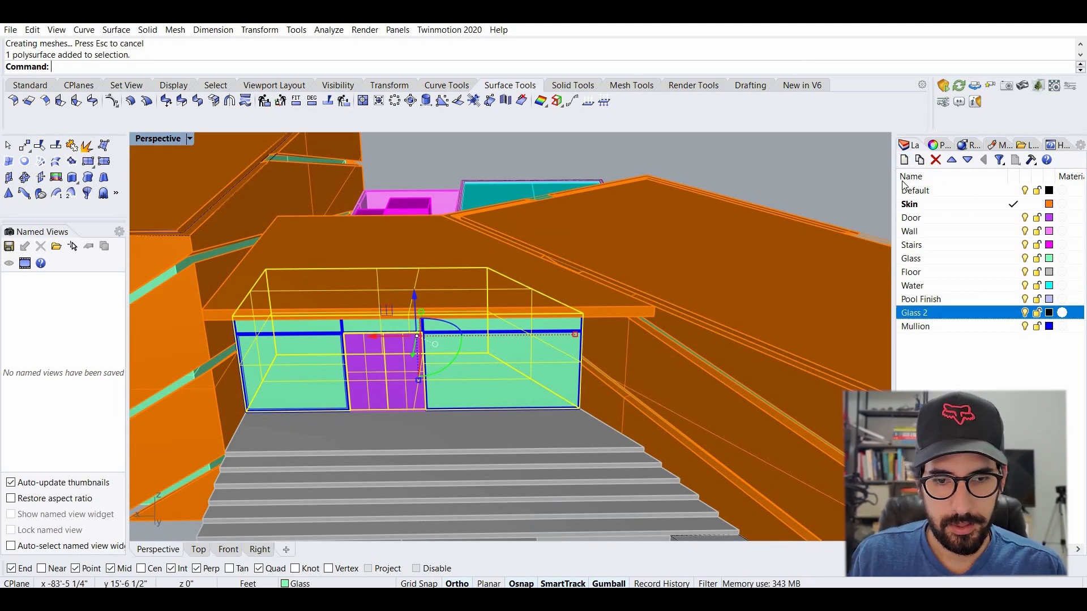
mouse_move(581, 290)
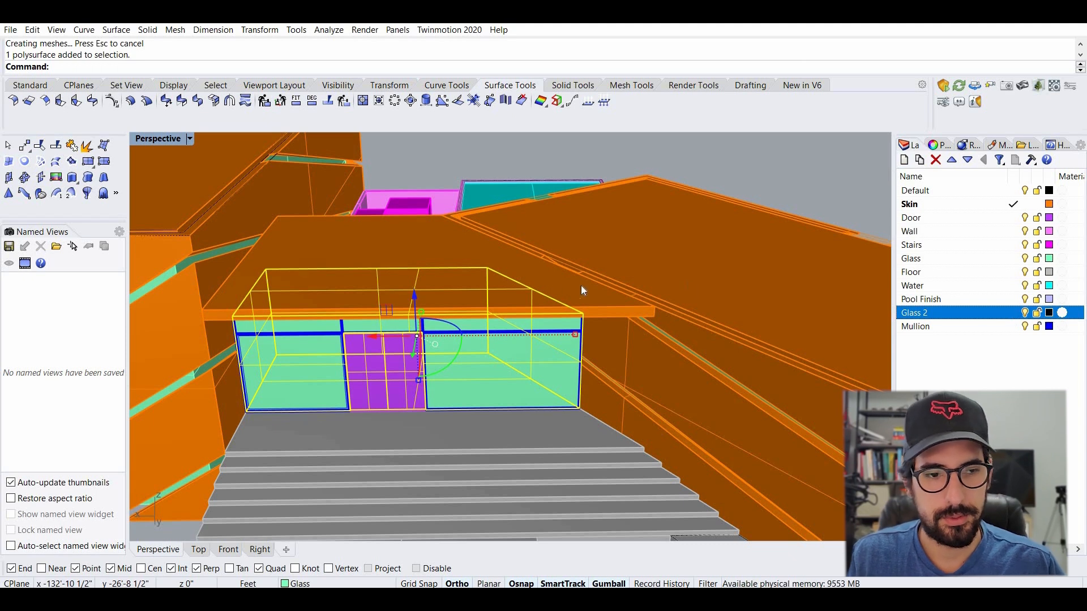
key("ctrl+z")
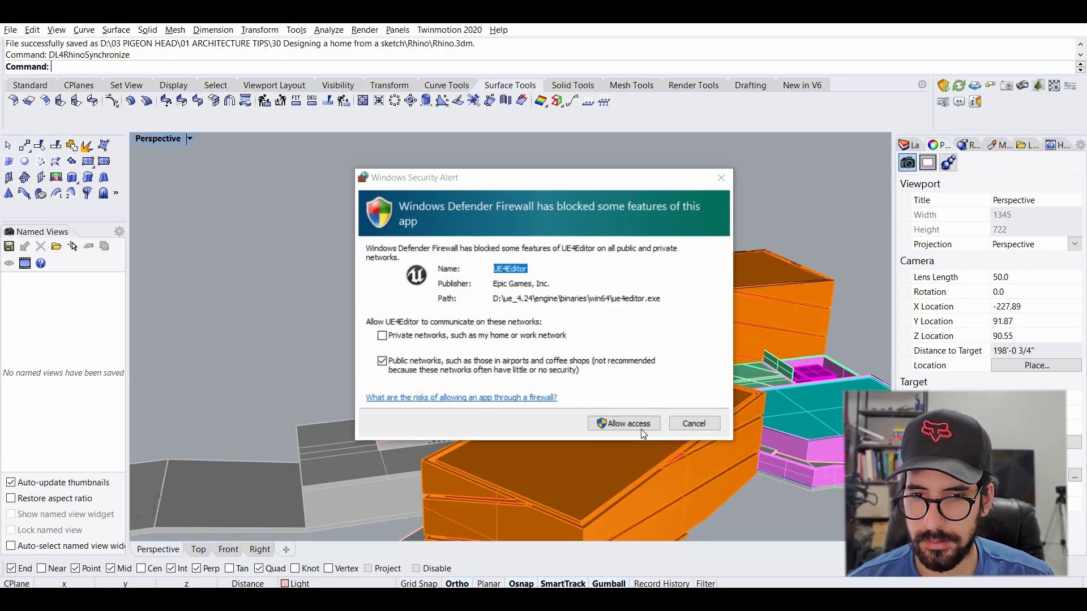
- Allow the Twinmotion engine (UE4Editor) network access in the firewall alert
left_click(623, 424)
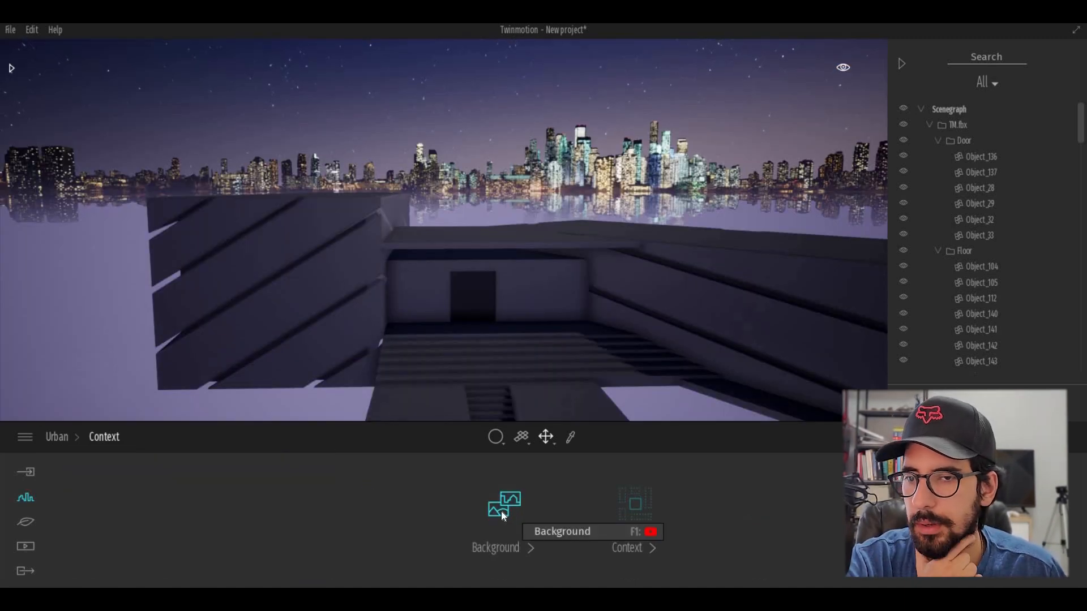
- Bring up the Background settings in the Context panel for the imported house scene
left_click(503, 506)
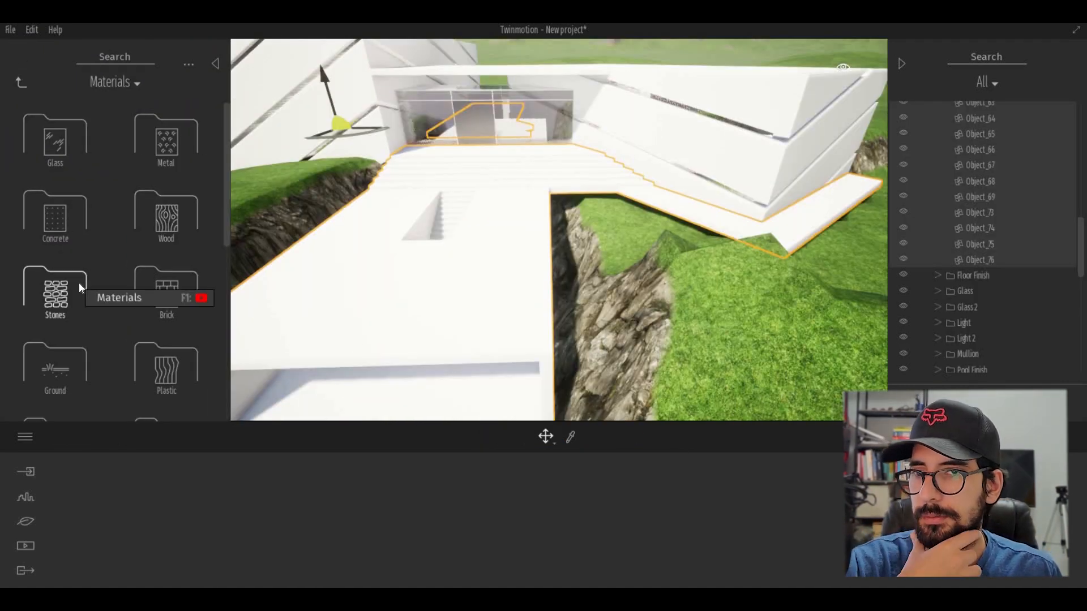
mouse_move(38, 290)
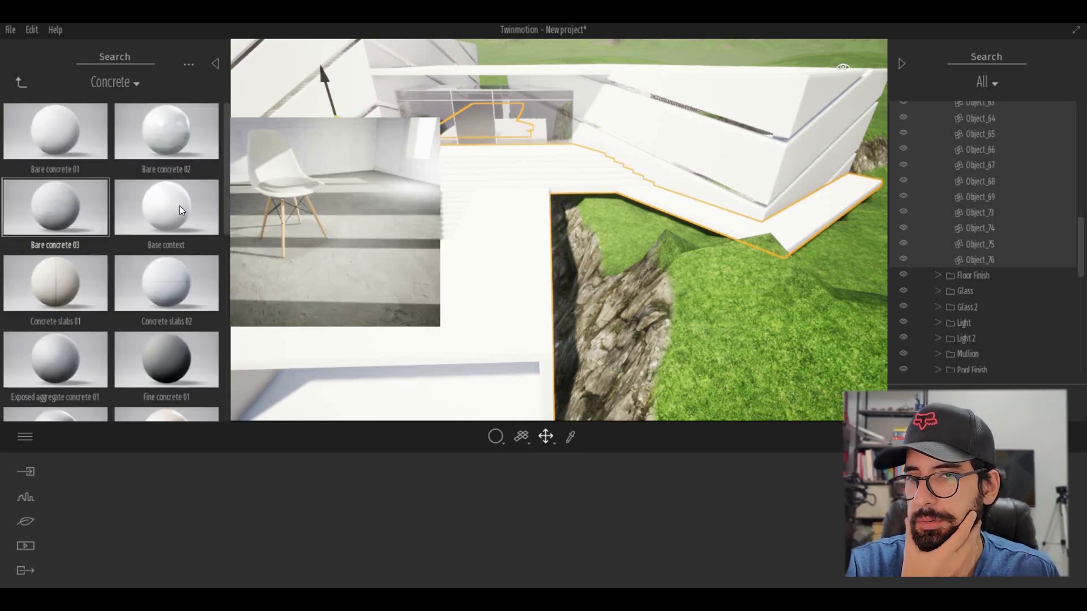
- Browse the Concrete materials in the library before moving to the landscape presets
left_click(54, 375)
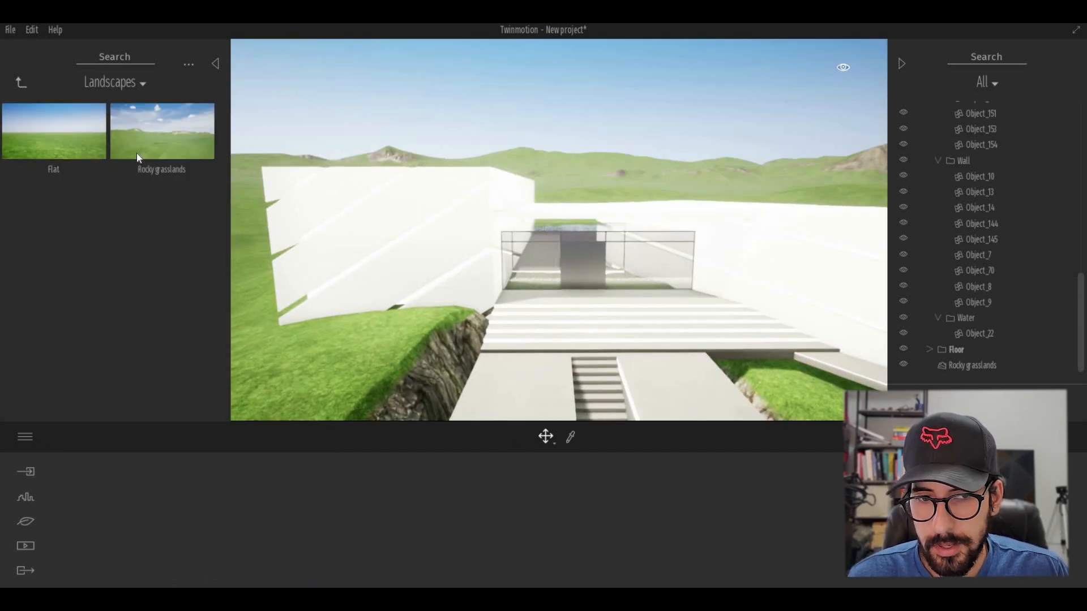
- Browse the materials library and preview the Danpalon plastic material
left_click(20, 81)
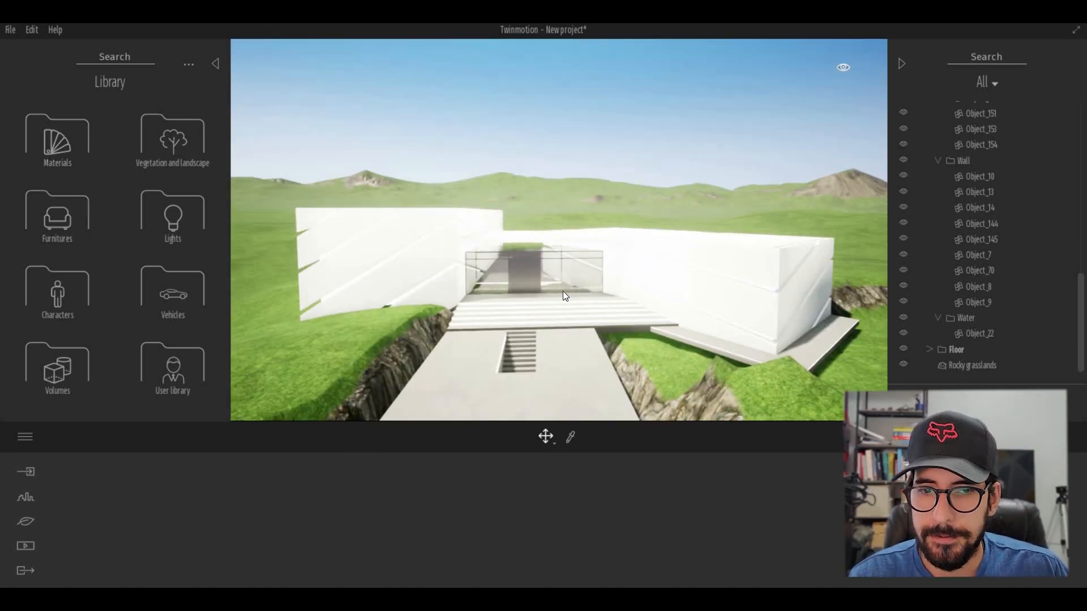
mouse_move(26, 80)
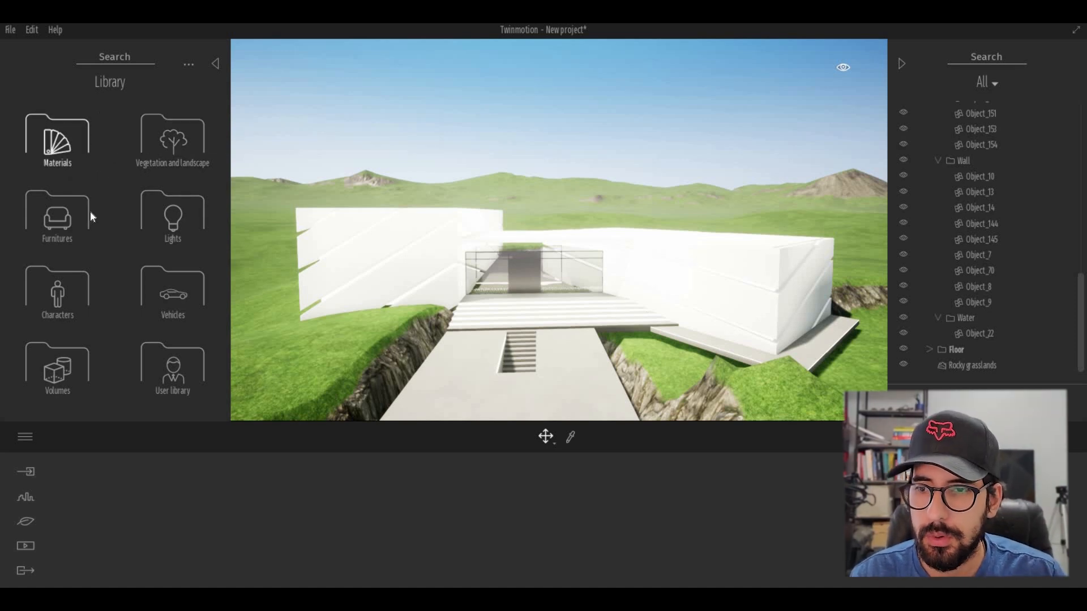
left_click(56, 138)
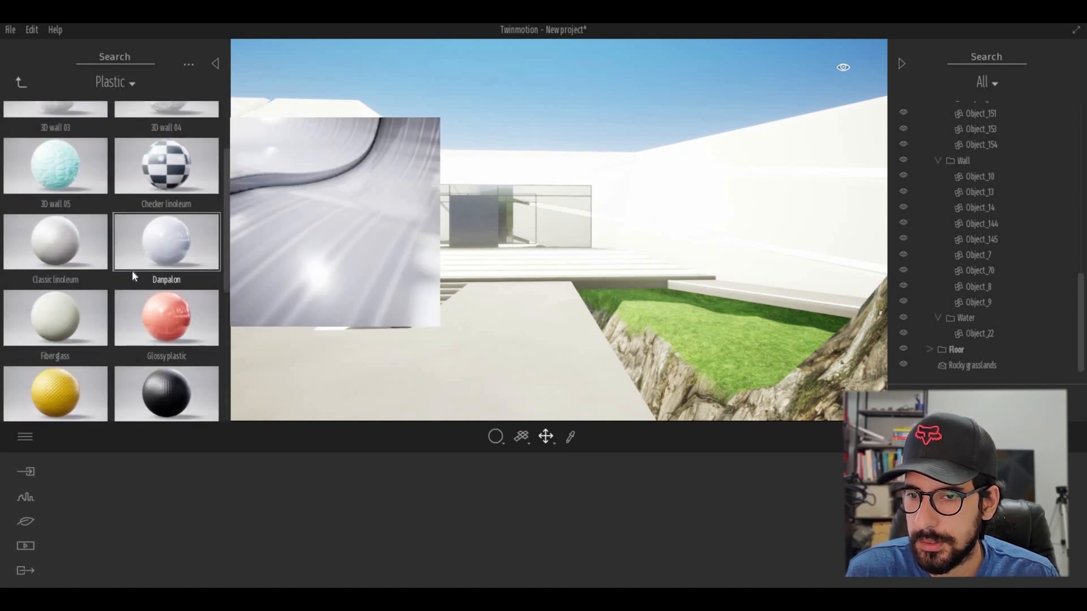
left_click(166, 301)
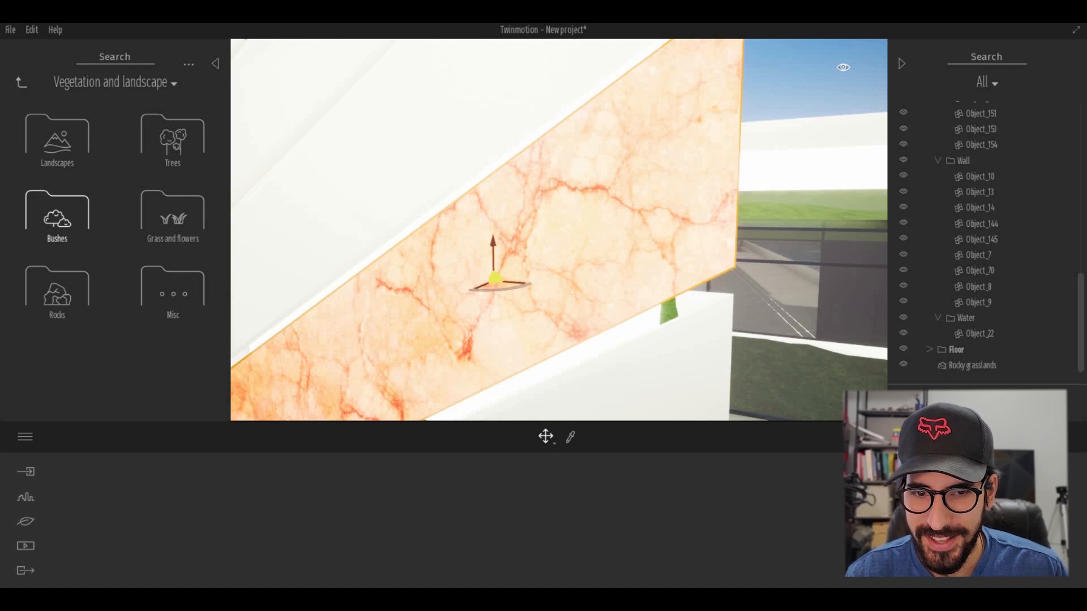
left_click(20, 81)
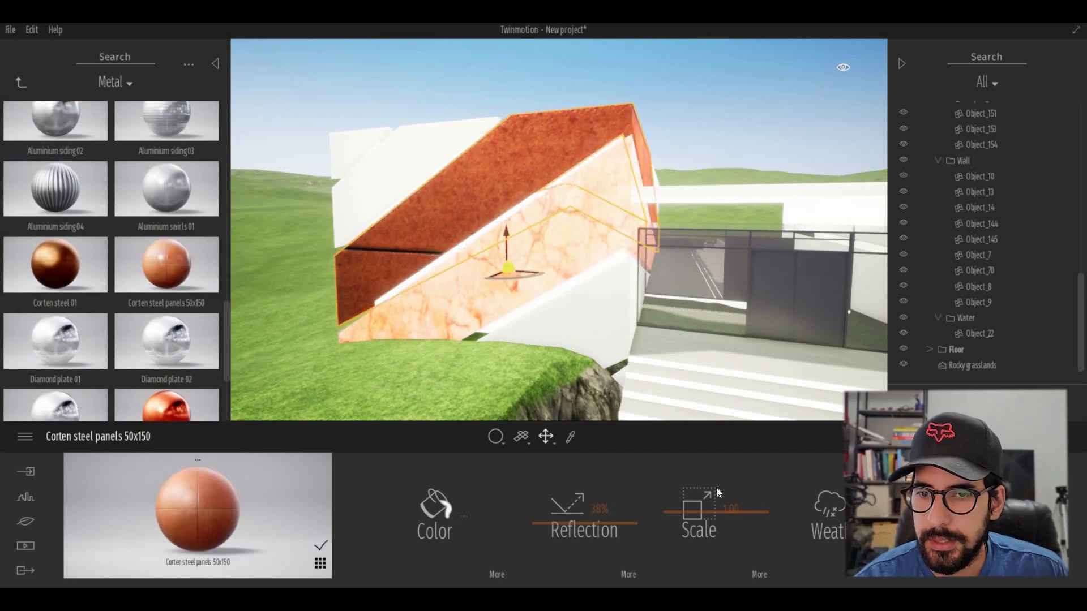
- Adjust the Corten steel panels texture scale and the honeycomb material's colour settings
left_click_drag(724, 513, 762, 513)
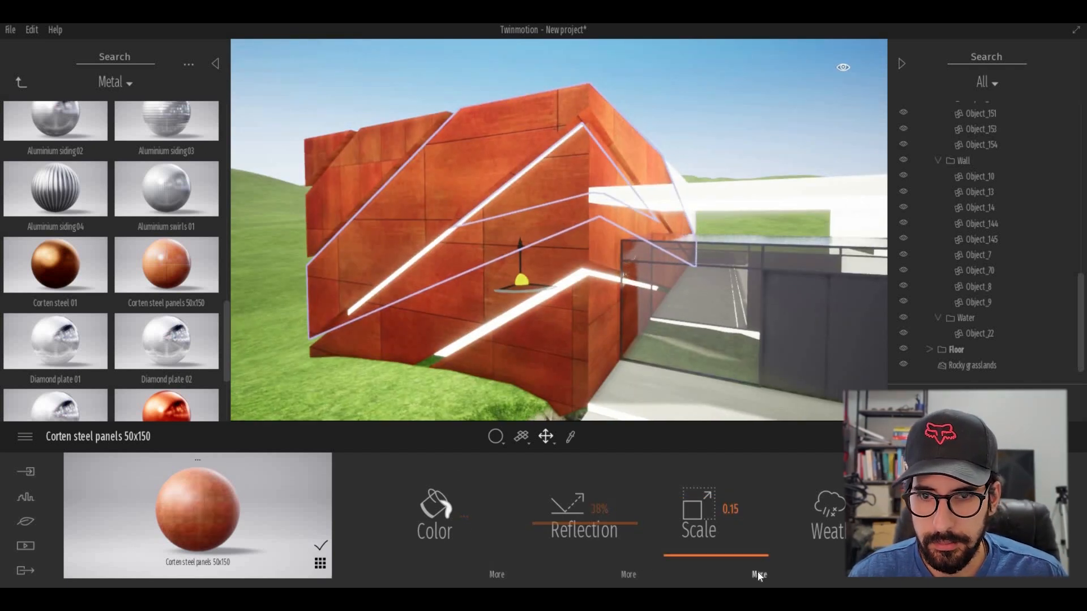
left_click(758, 574)
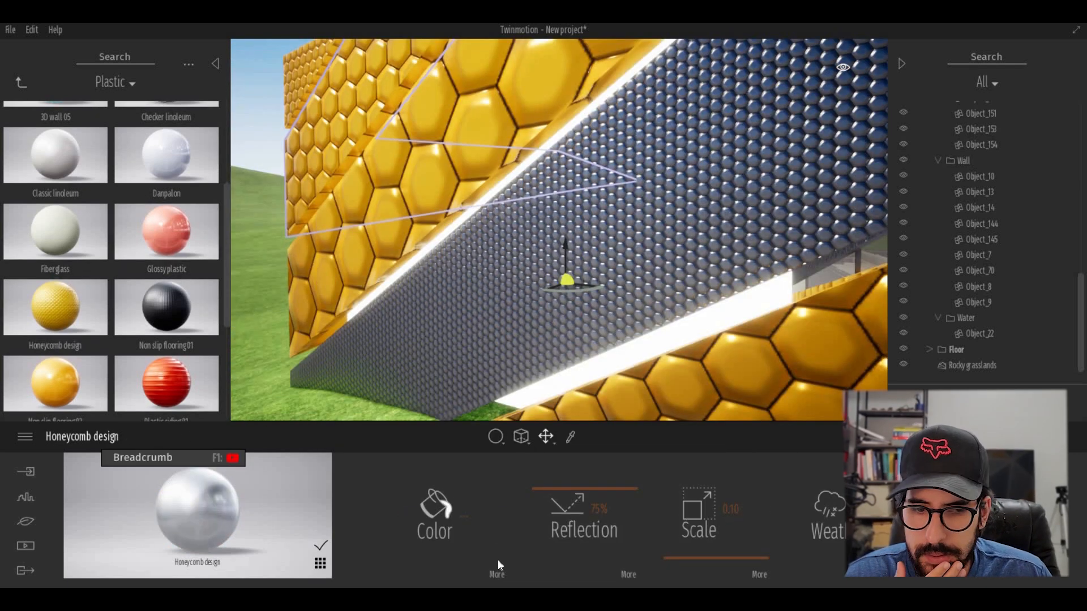
left_click(433, 517)
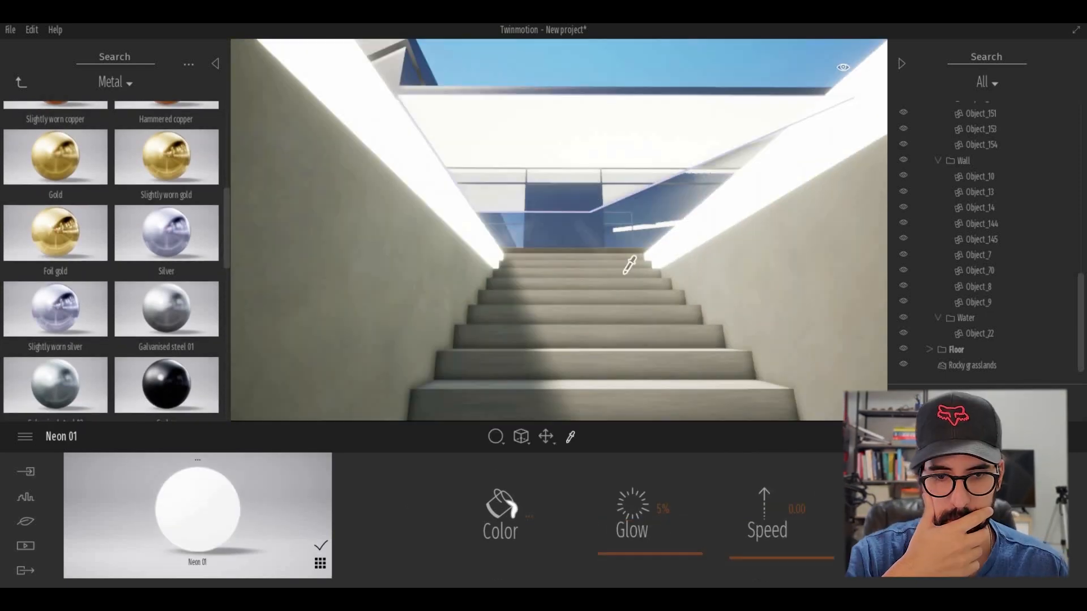
- Apply Galvanised steel 01 to the slanted wall and dismiss the colour picker
left_click_drag(624, 264, 520, 298)
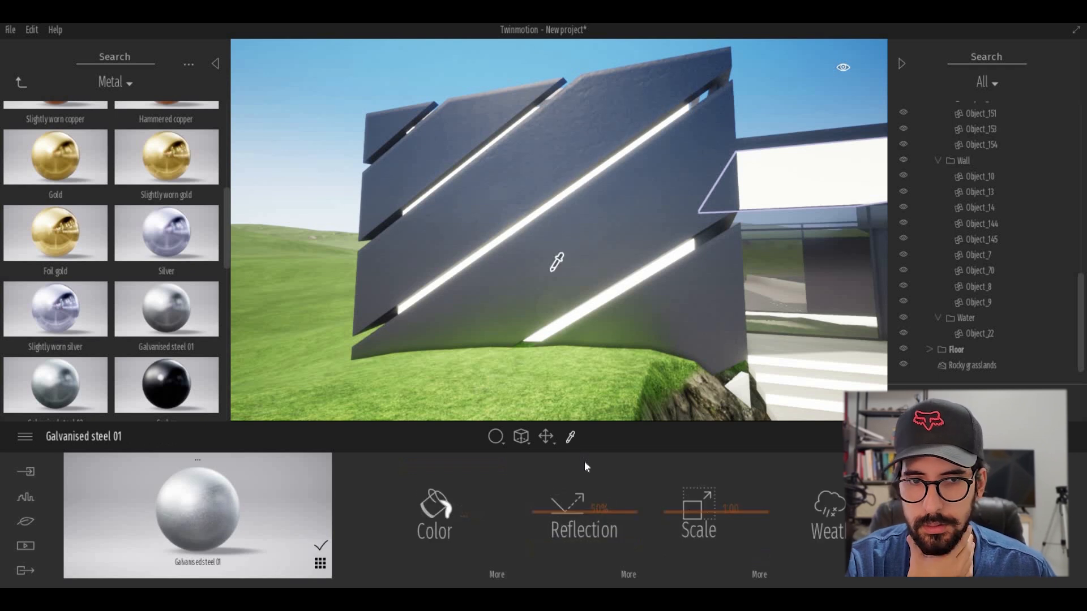
mouse_move(417, 147)
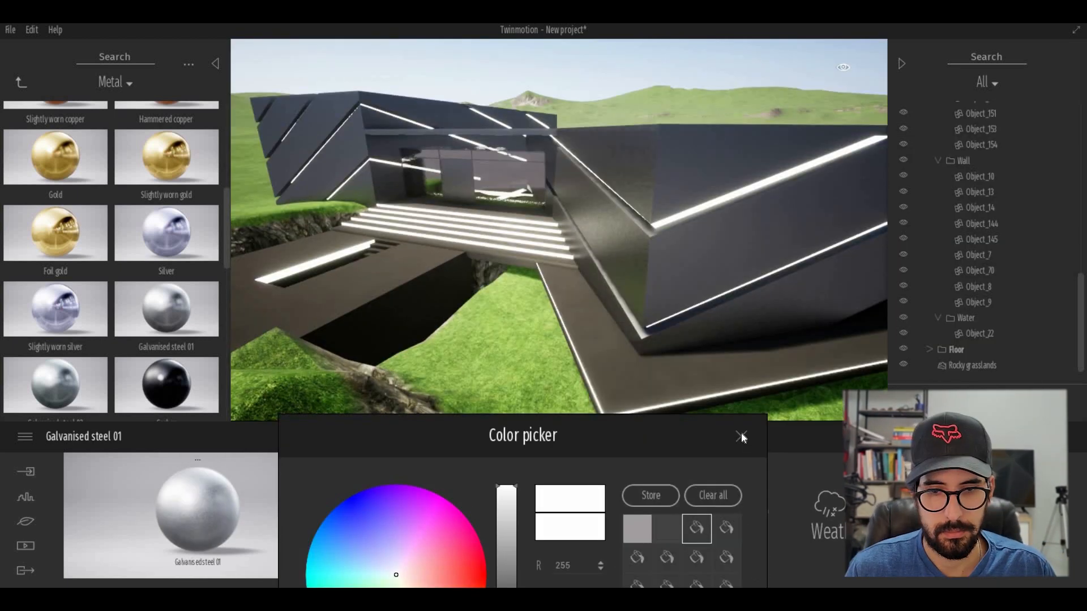
left_click(740, 437)
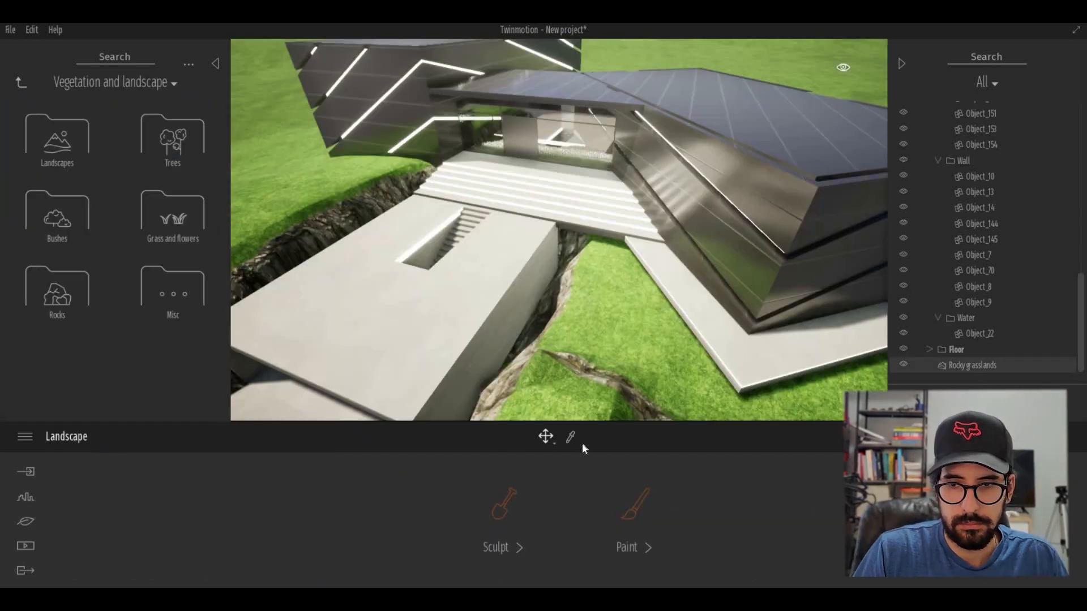
- Set the Alucobond wall panels' colour to white FFFFFF
left_click(435, 513)
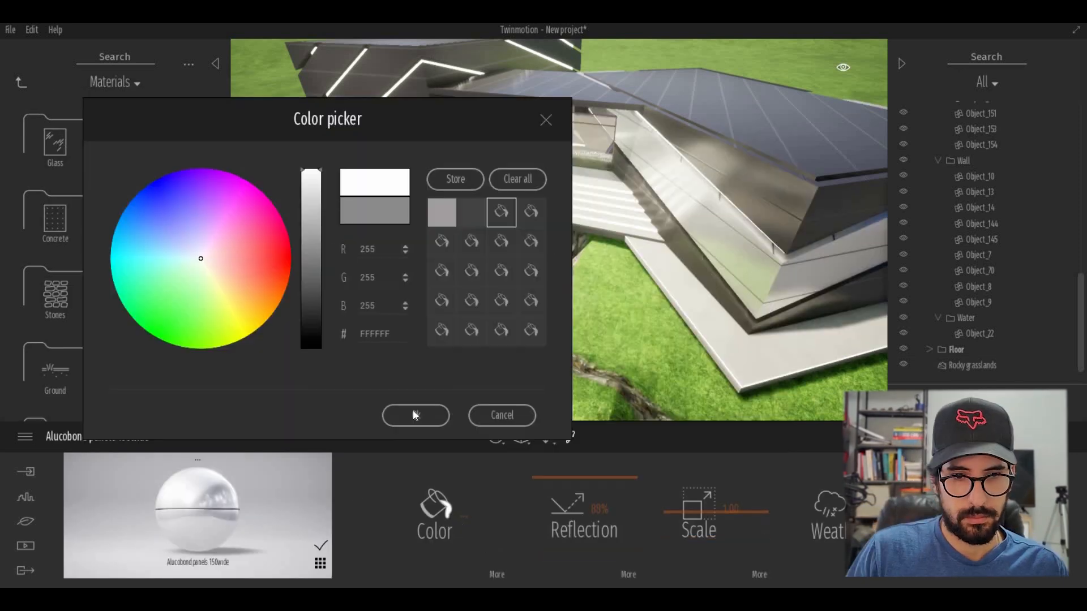
left_click(415, 416)
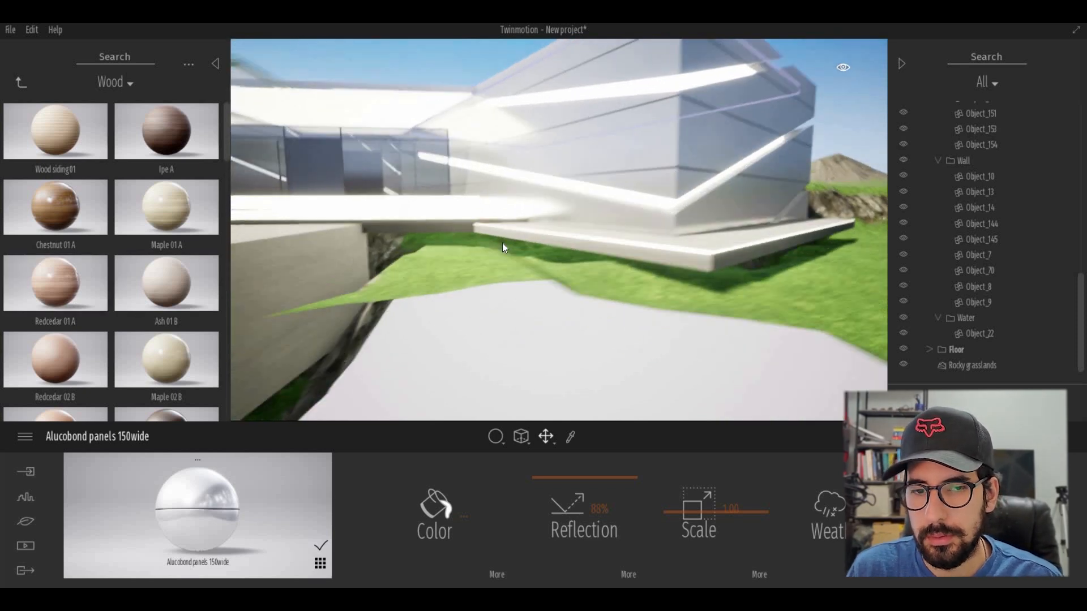
- Apply Redcedar 01 A to the walls with 45° plank rotation and tweak its reflection
left_click(55, 283)
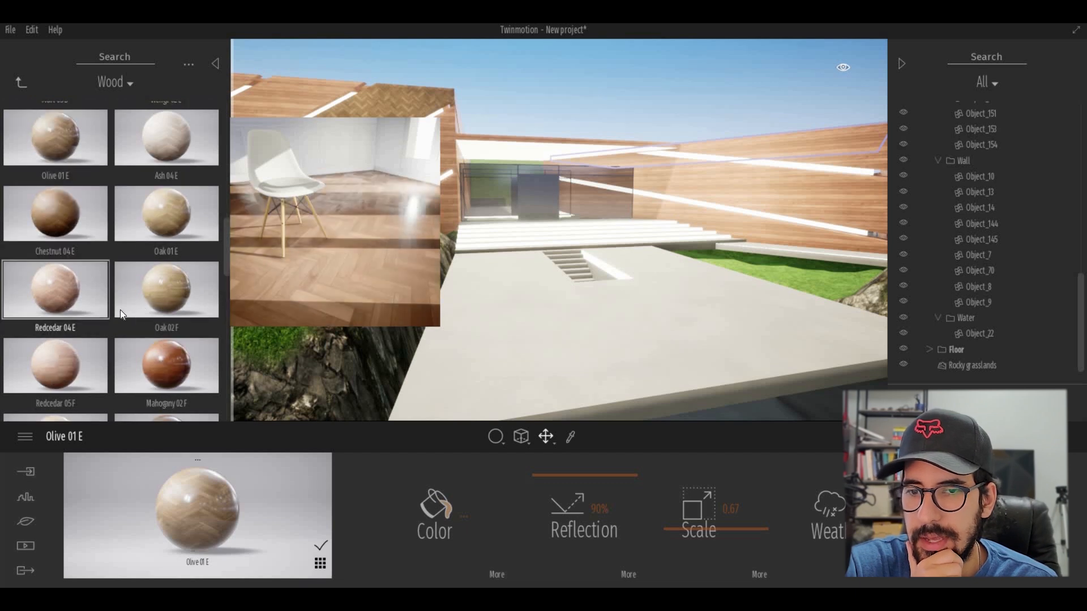
scroll("down", 3)
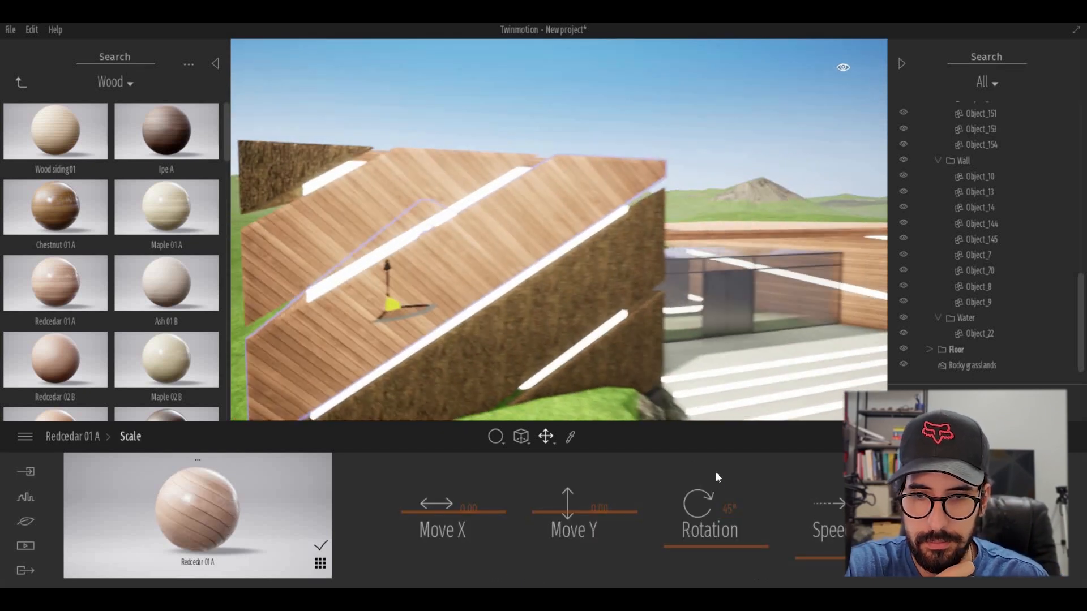
left_click_drag(693, 506, 731, 506)
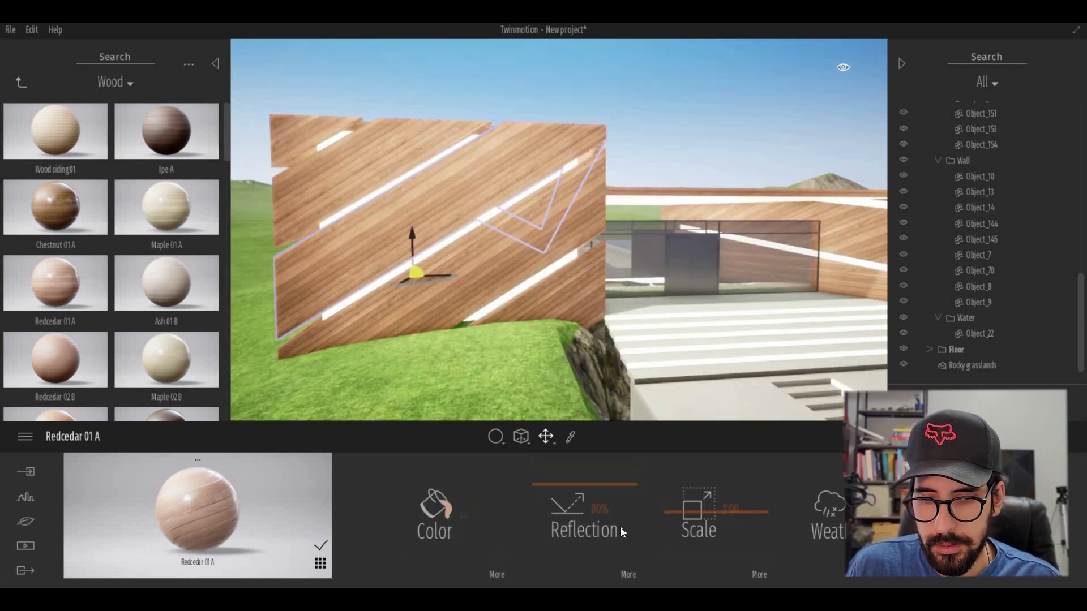
left_click(697, 516)
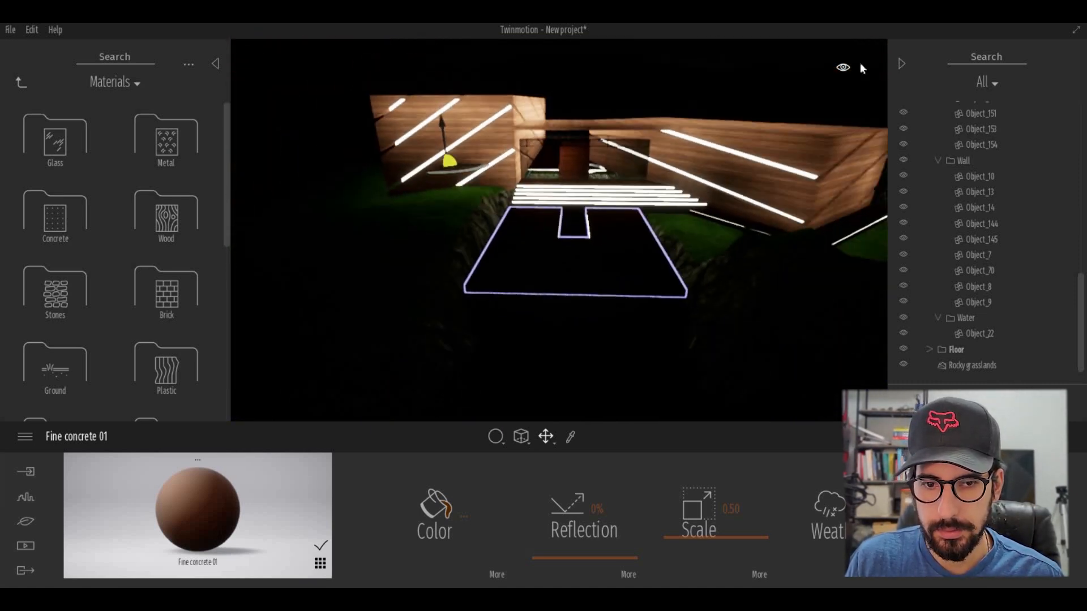
- Place trees around the house and activate the landscape Sculpt tool with Diameter 10
left_click(434, 513)
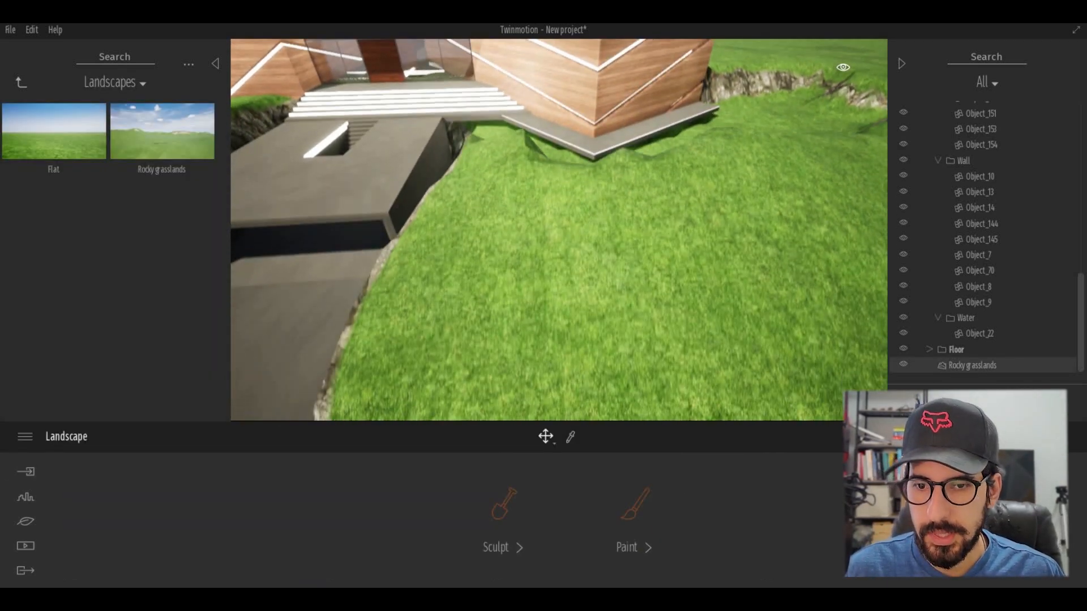
left_click(496, 547)
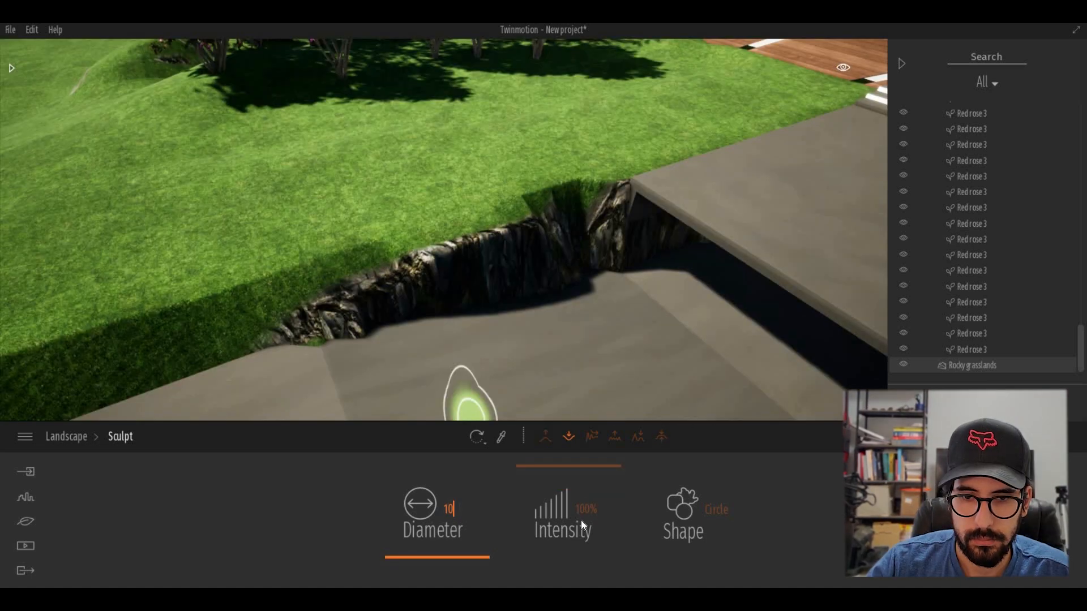
- Create night image view Image 01 of the house and show its camera settings
left_click(25, 546)
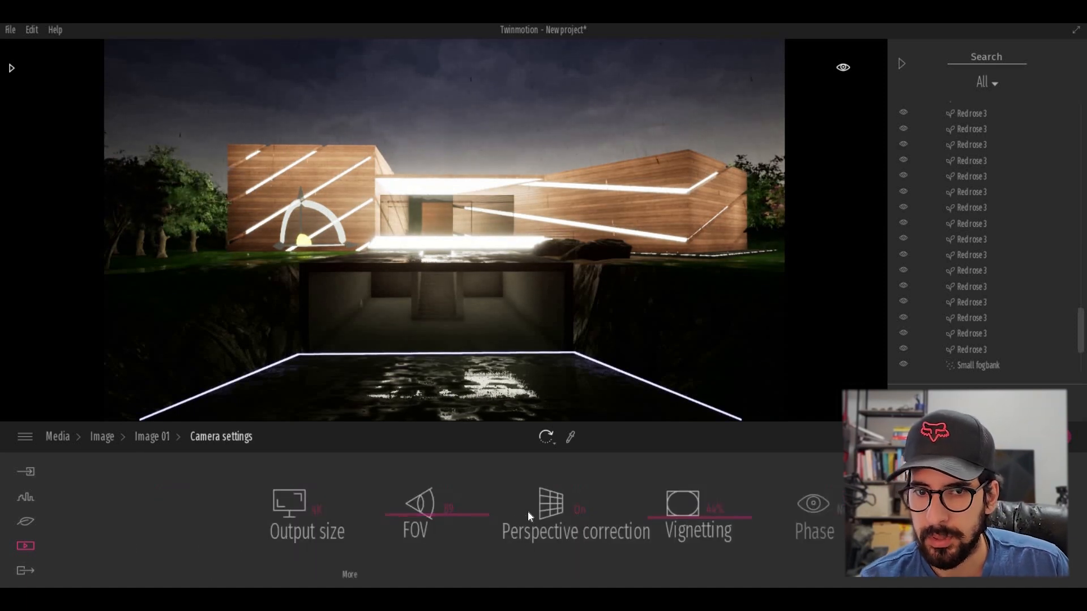
- Park Sedan 04 and Coupe 01 in the garage, painting the sedan black and recolouring the coupe
left_click(26, 521)
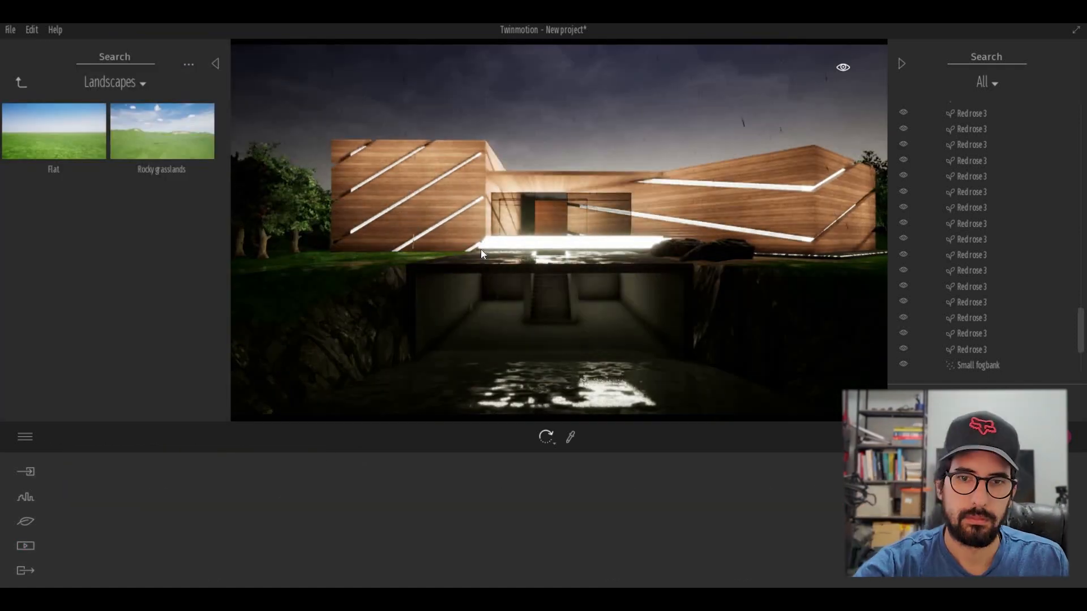
left_click(218, 64)
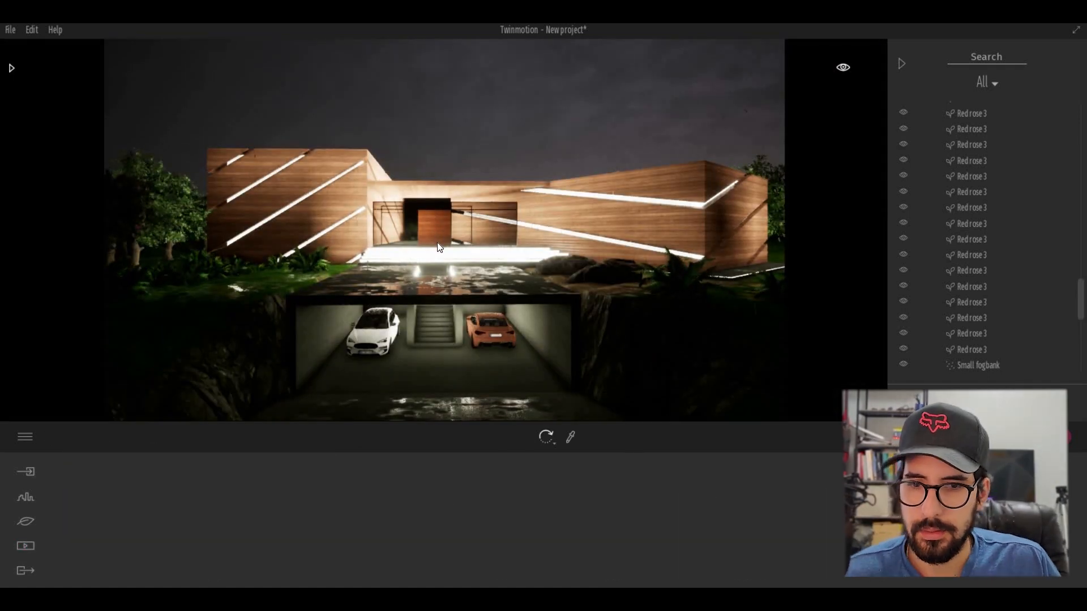
left_click(369, 337)
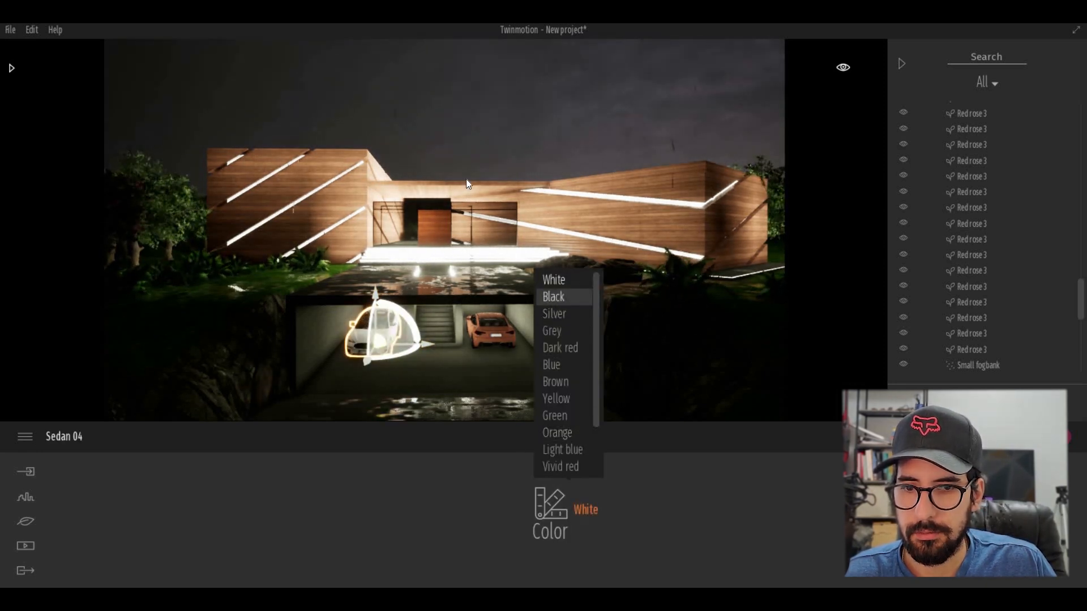
left_click(555, 382)
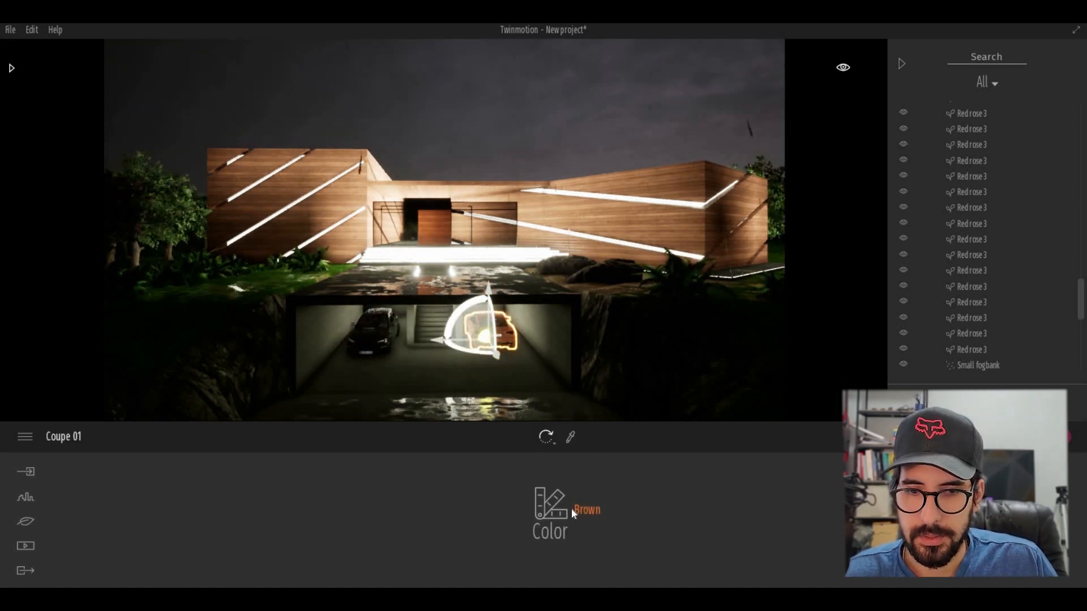
left_click(587, 509)
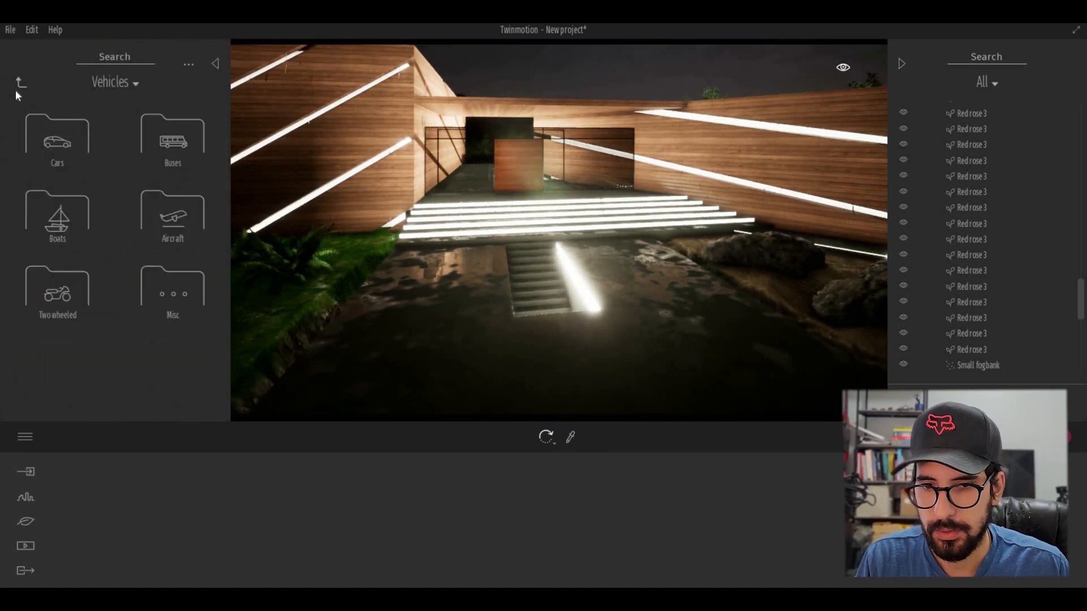
- Search the Library for 'bird', add a flock to the night sky and duplicate Image 01
left_click(21, 82)
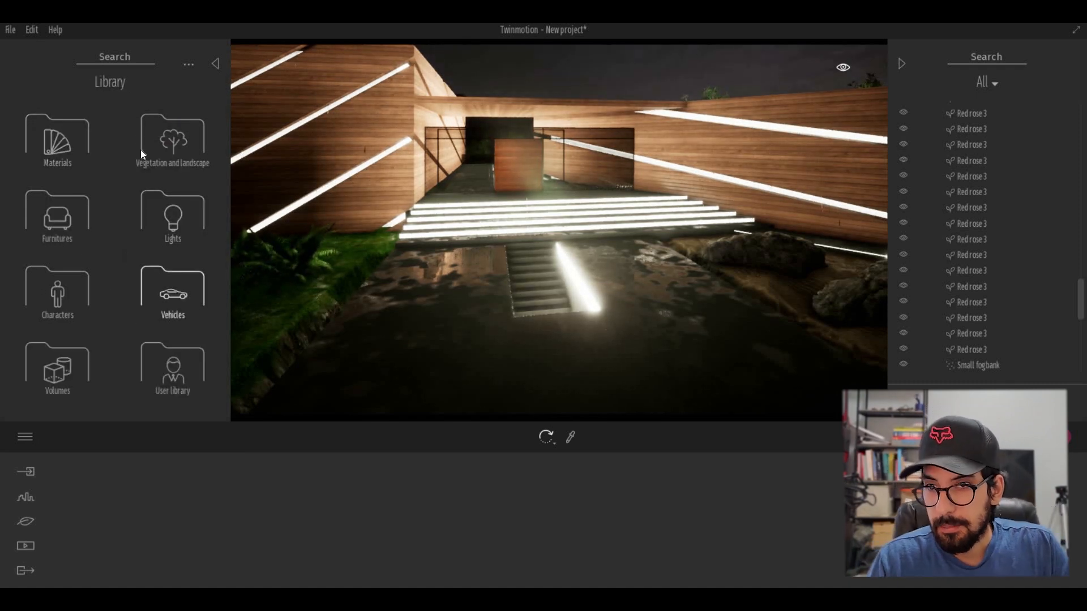
left_click(172, 138)
type("plane")
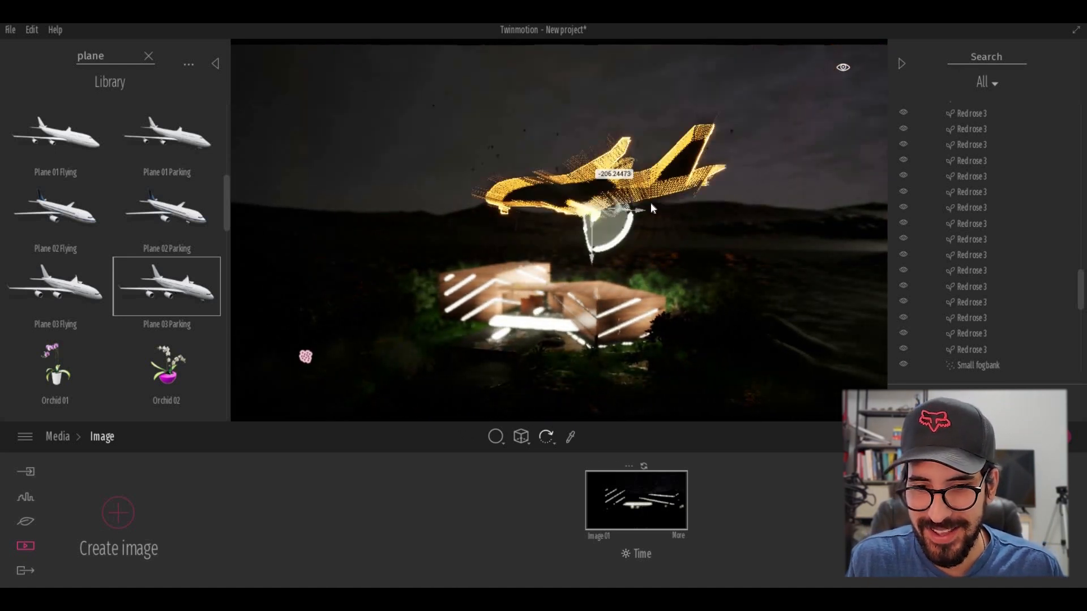
type("bird")
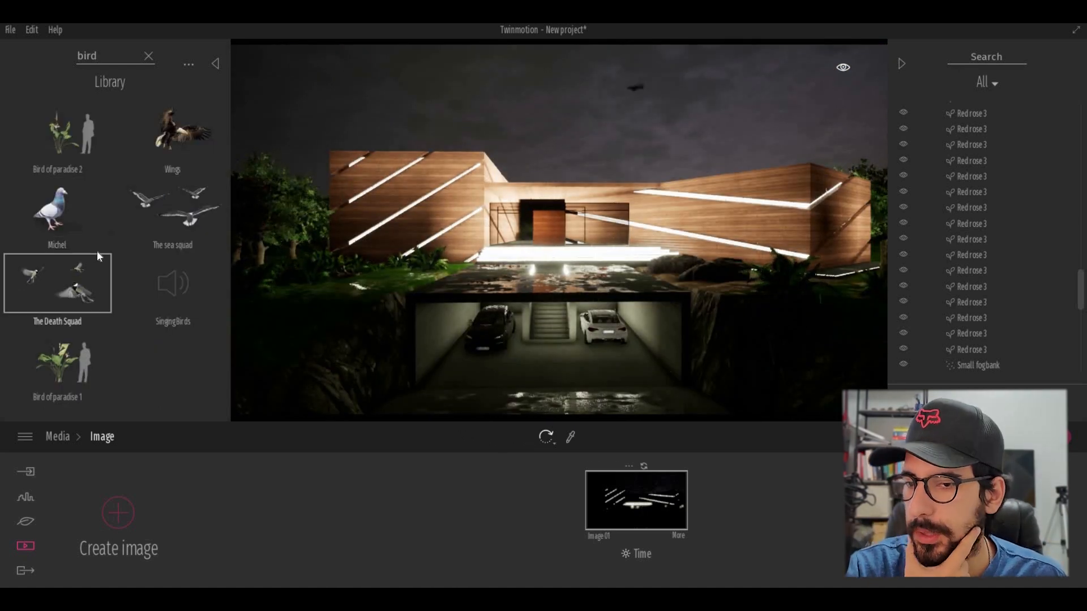
left_click(57, 208)
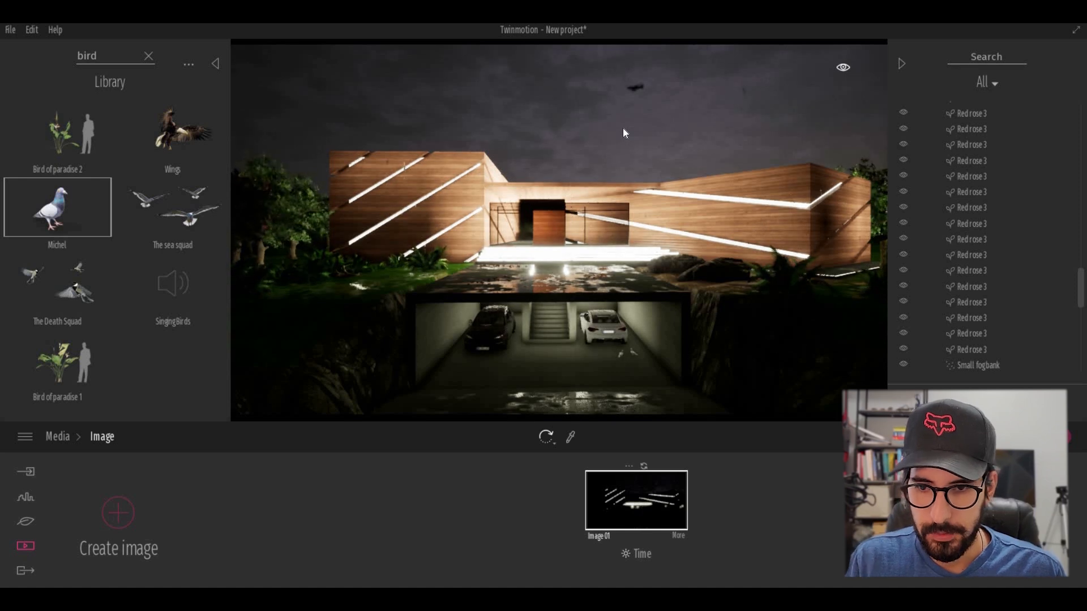
mouse_move(125, 248)
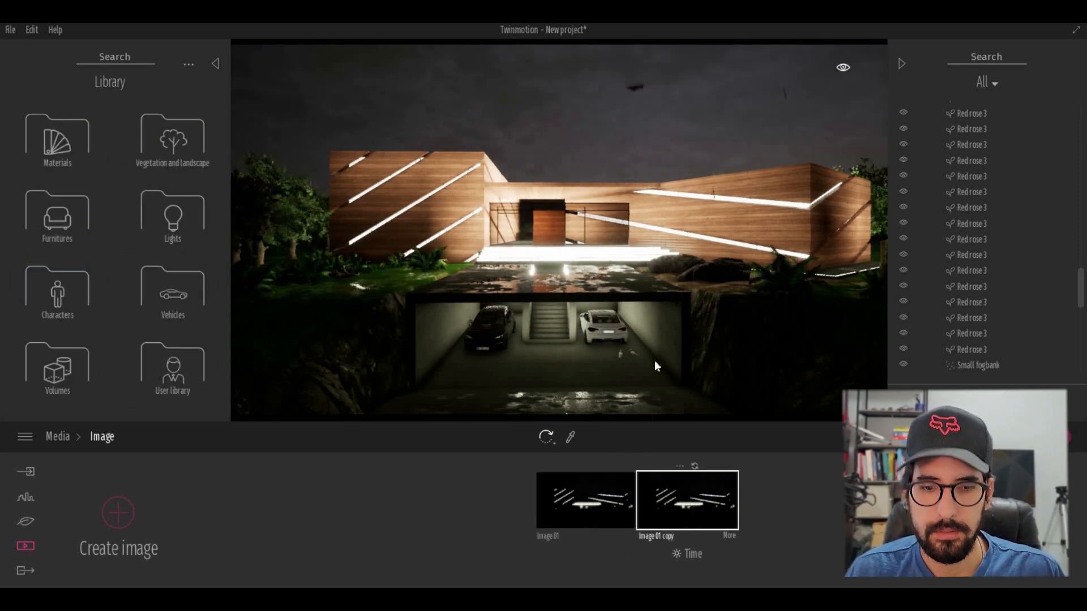
left_click(584, 500)
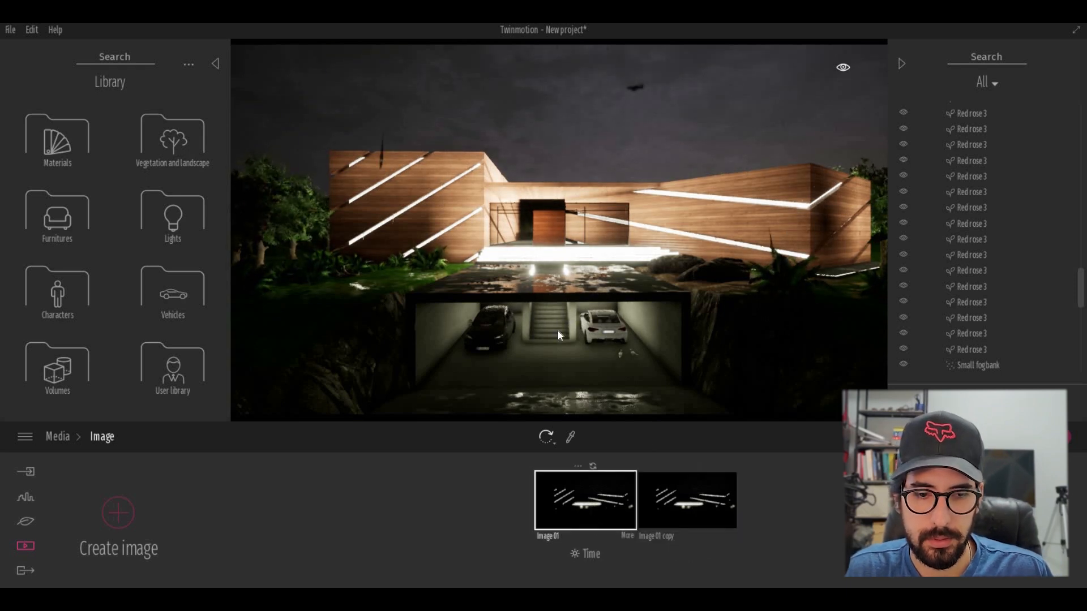